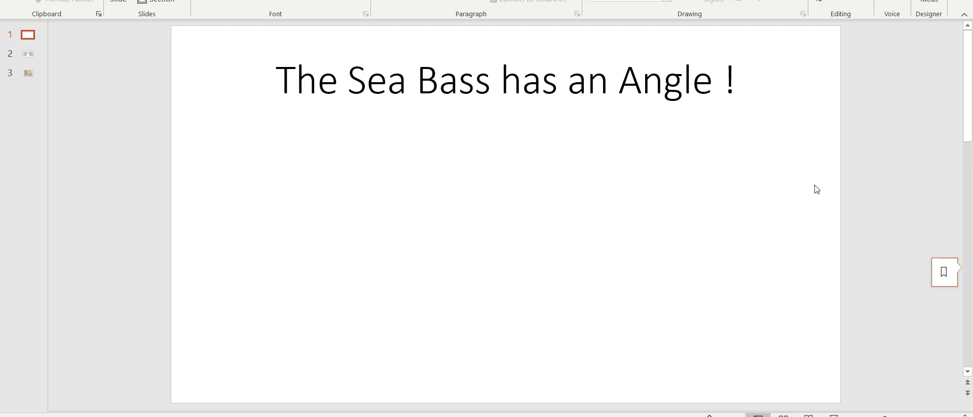
- Select slide 2, showing the two treasure map scans and the fish overlay
left_click(27, 54)
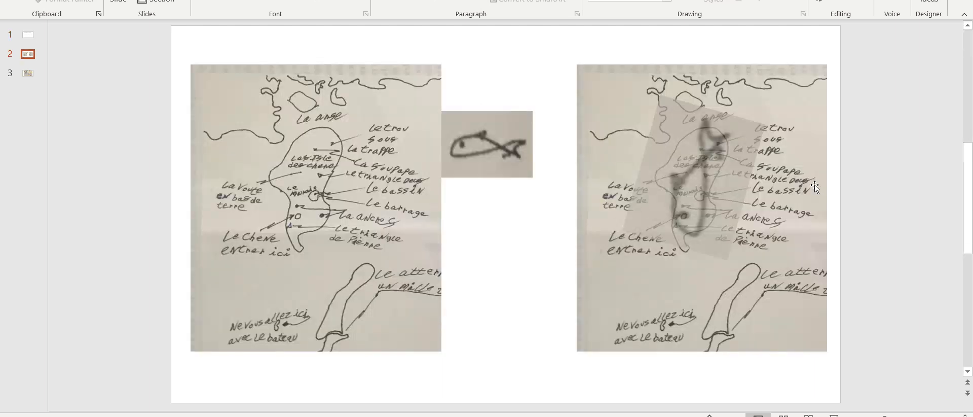
left_click_drag(487, 143, 320, 202)
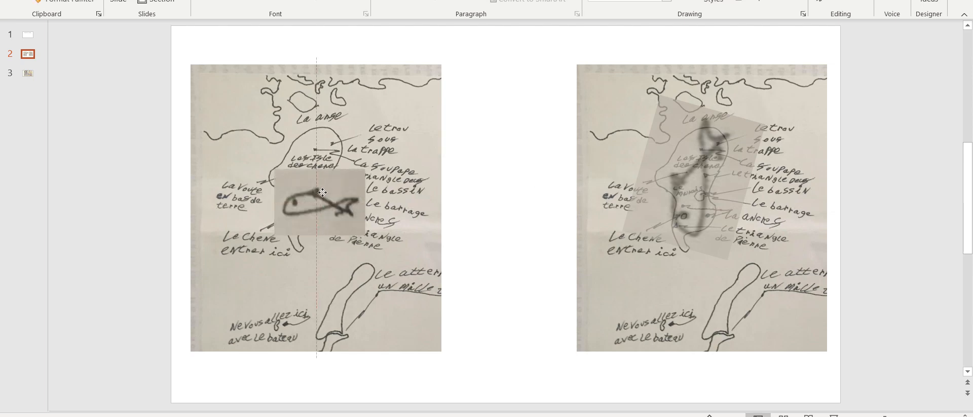
left_click_drag(321, 194, 454, 150)
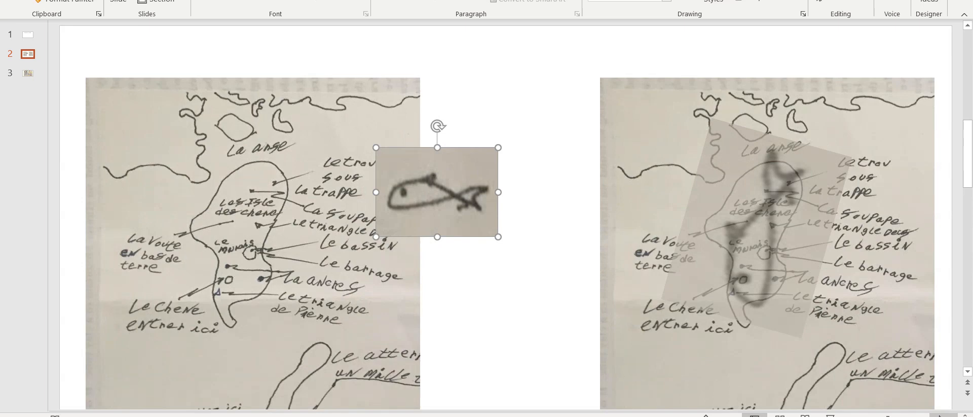
scroll("down", 3)
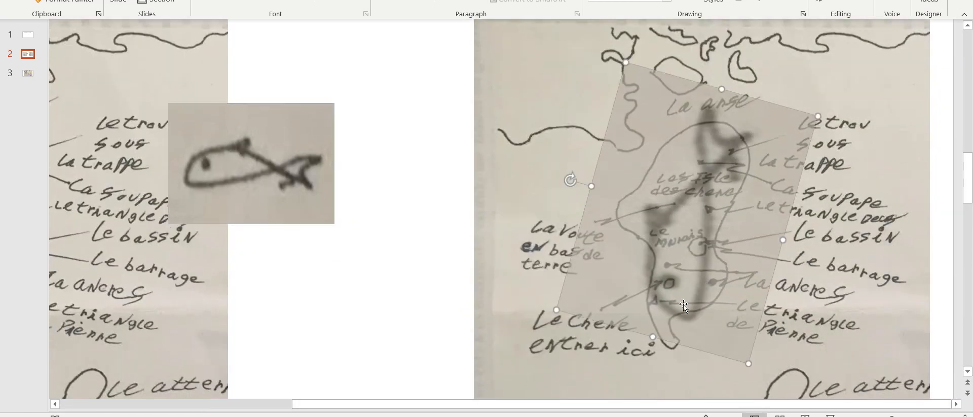
mouse_move(714, 118)
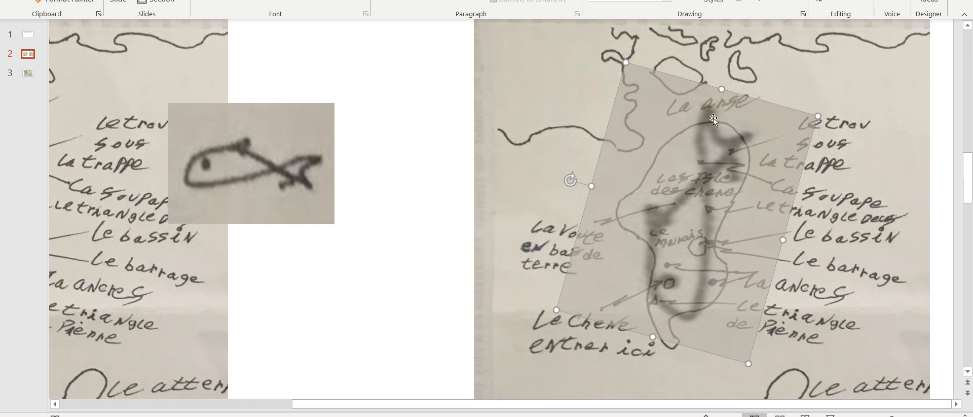
mouse_move(730, 261)
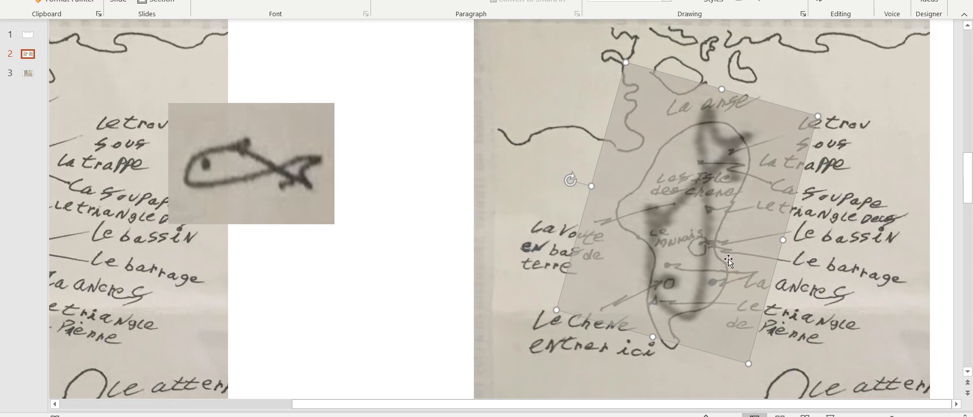
mouse_move(420, 232)
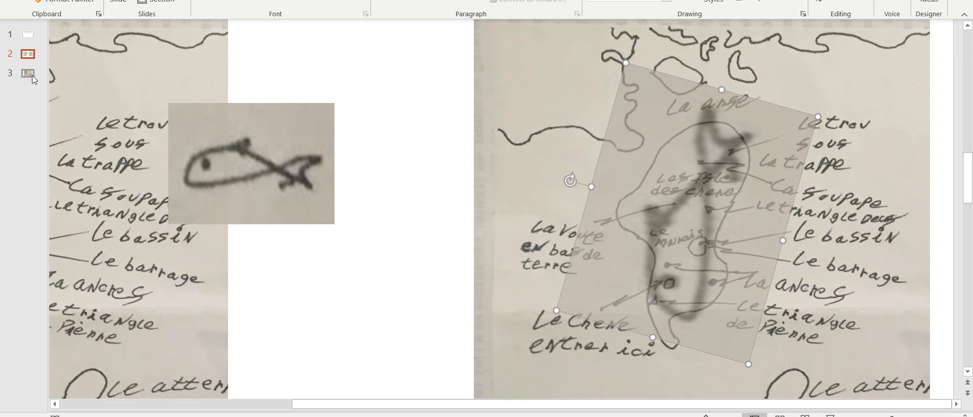
- Select slide 3, with the purple triangle lines labelled 9, 27, 78 and 90 degrees
left_click(27, 74)
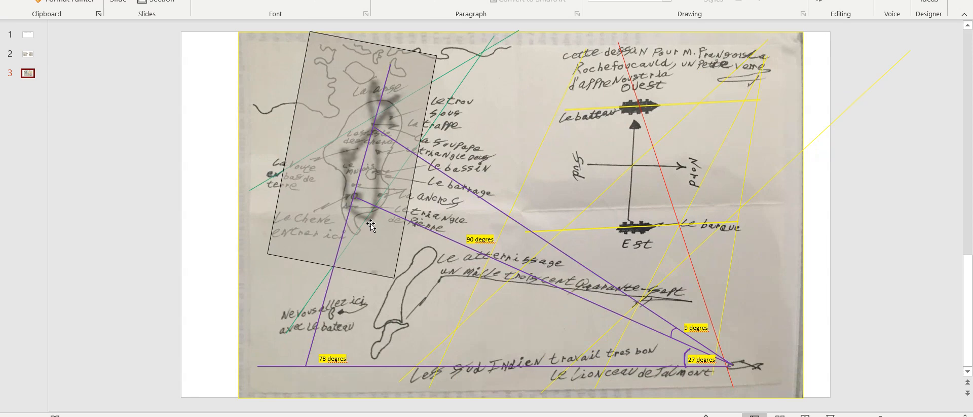
mouse_move(404, 140)
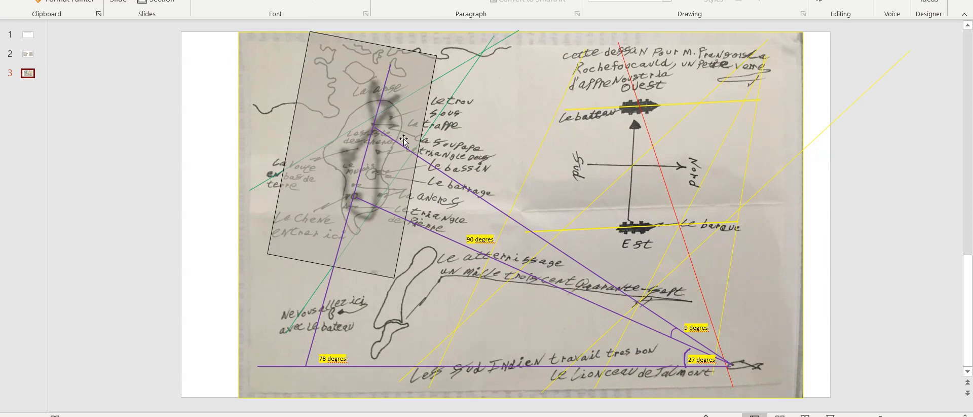
mouse_move(660, 337)
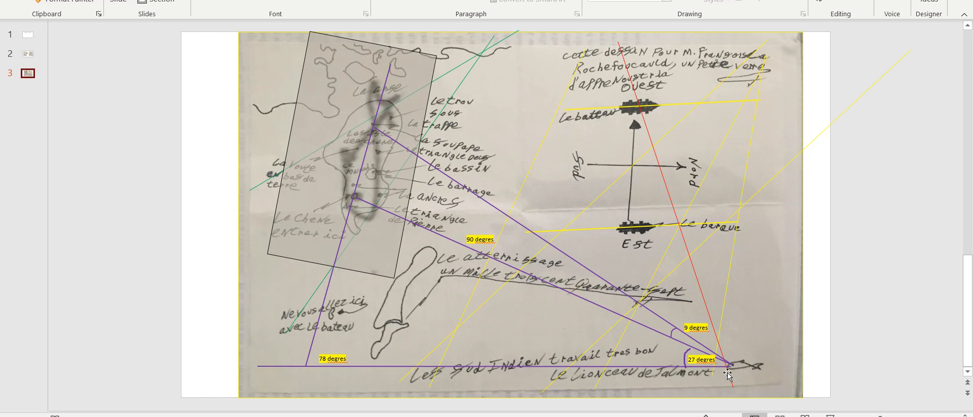
mouse_move(657, 348)
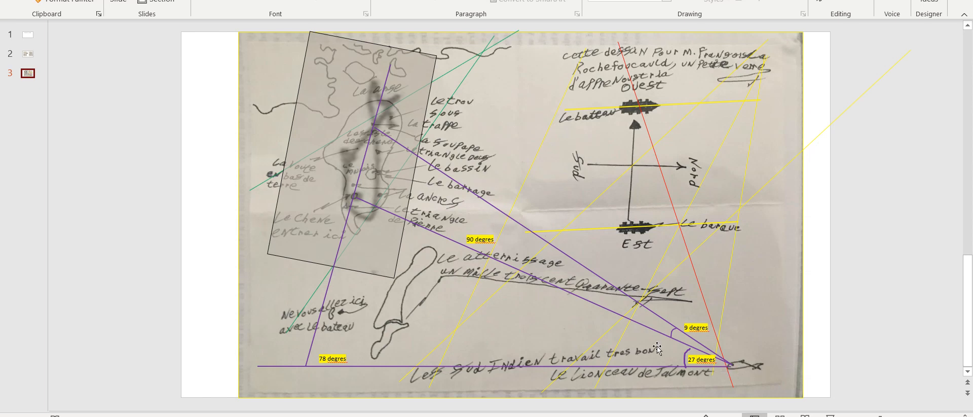
mouse_move(368, 129)
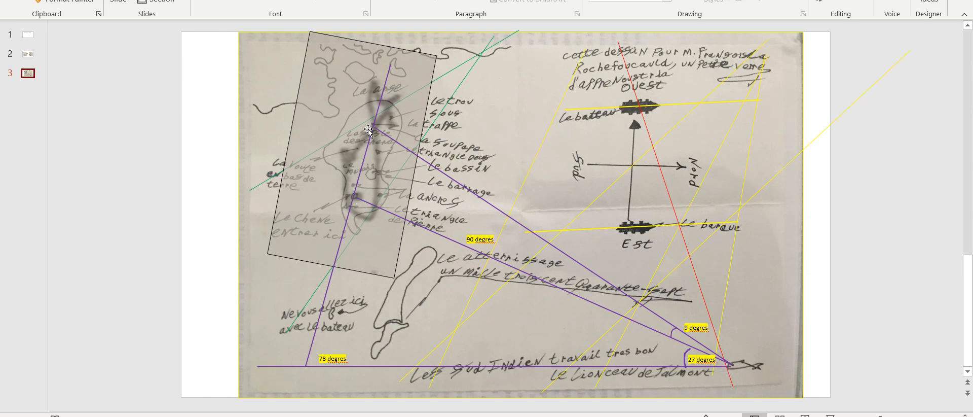
mouse_move(387, 146)
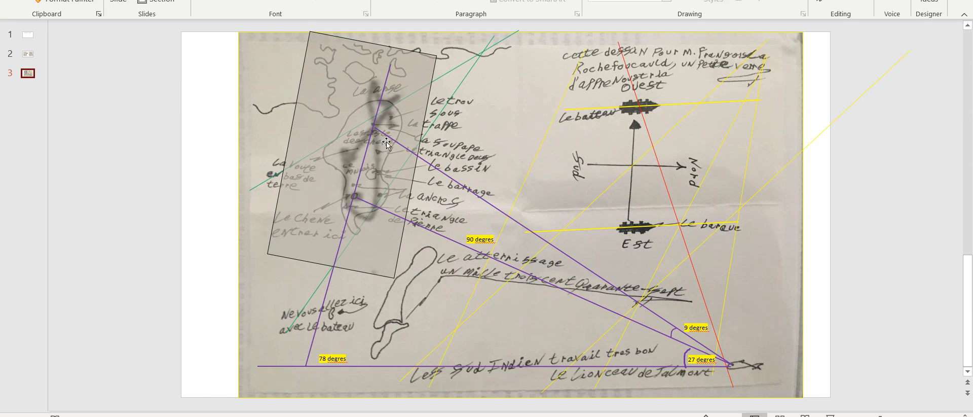
mouse_move(727, 366)
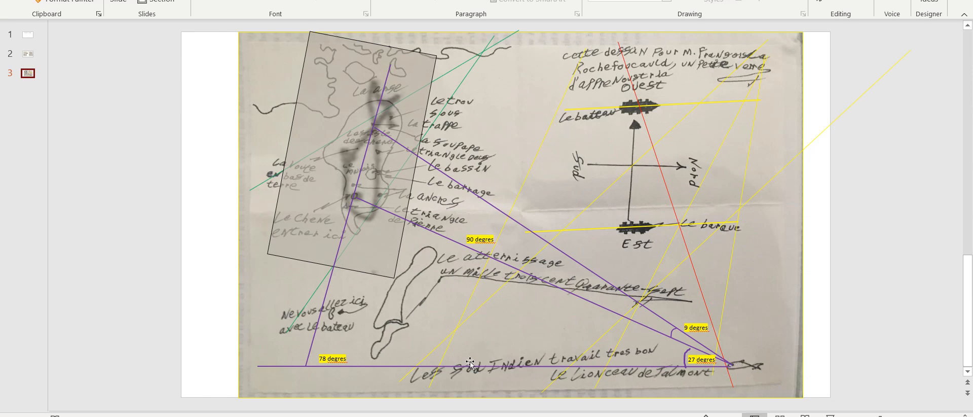
mouse_move(727, 375)
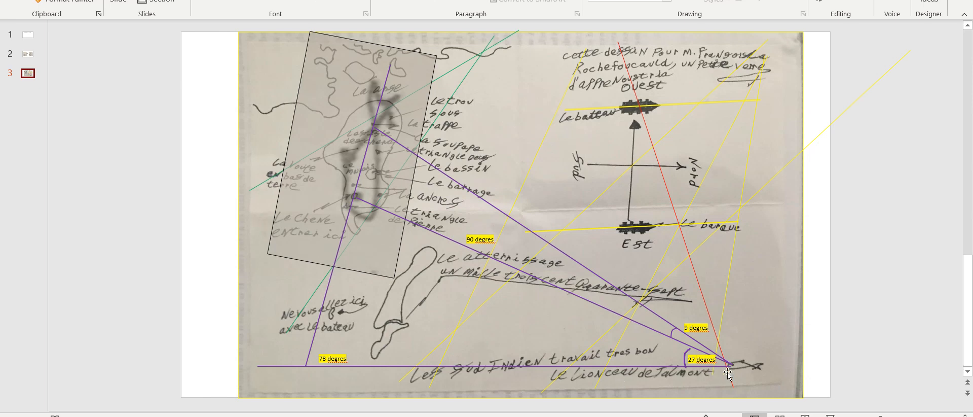
mouse_move(799, 383)
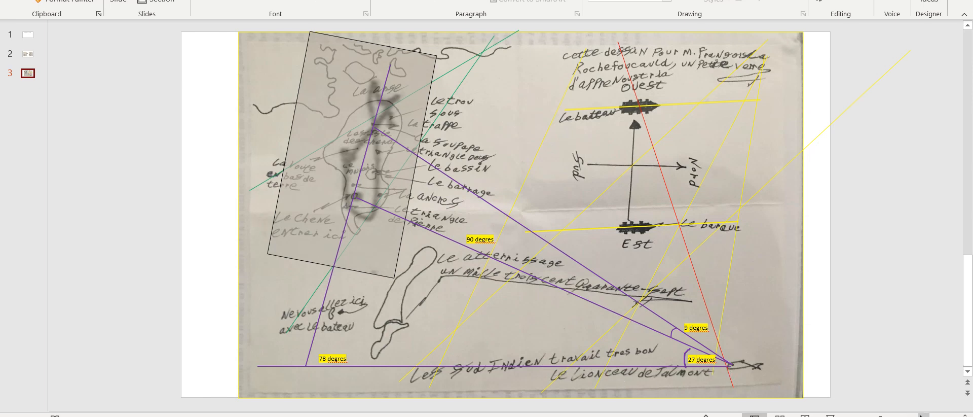
scroll("down", 3)
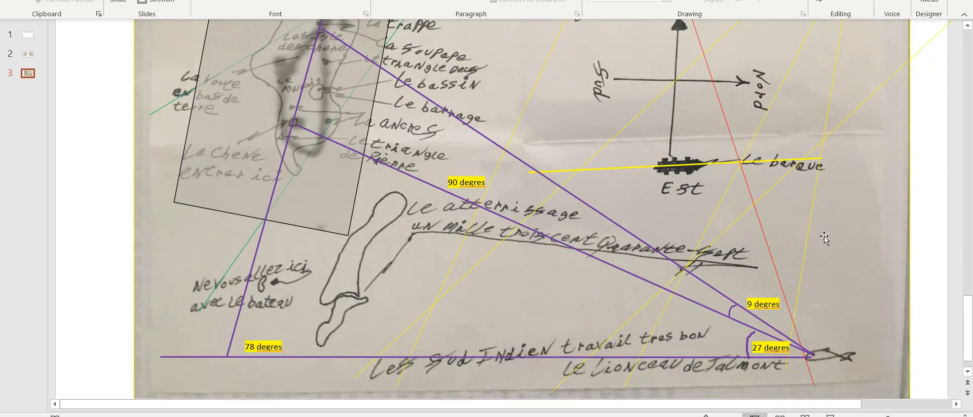
mouse_move(313, 144)
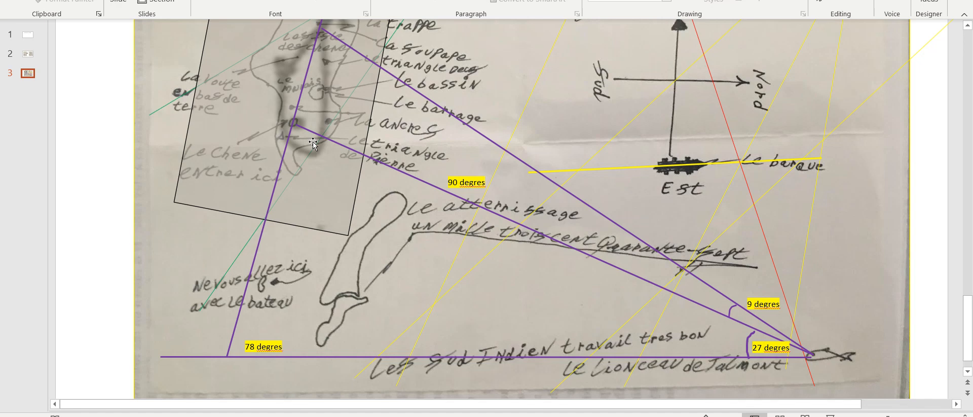
mouse_move(818, 355)
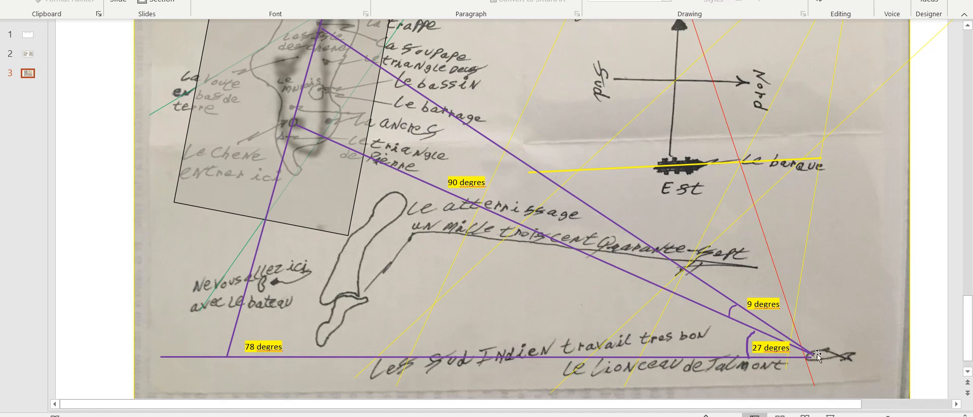
mouse_move(739, 311)
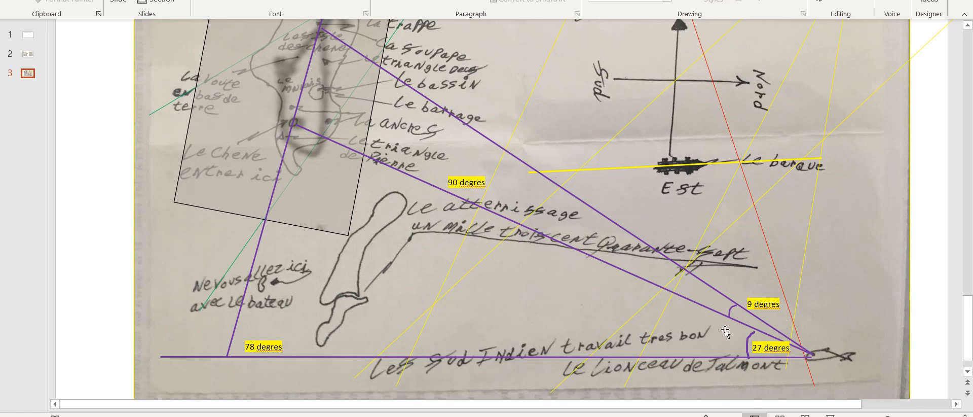
mouse_move(796, 325)
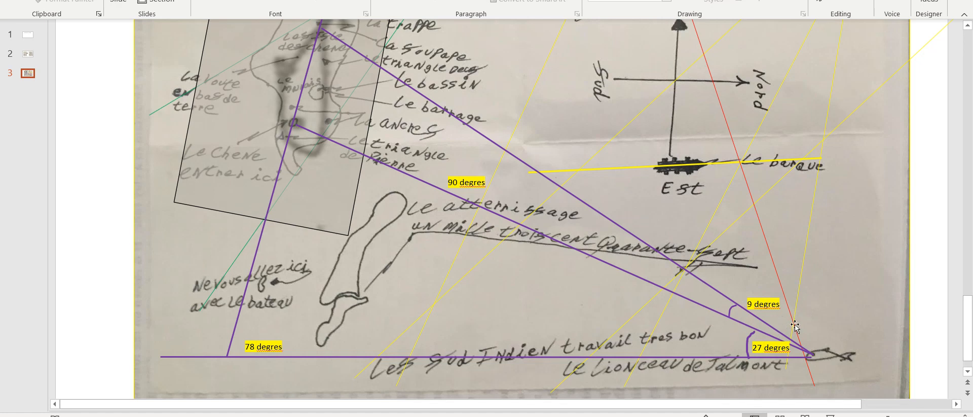
mouse_move(633, 380)
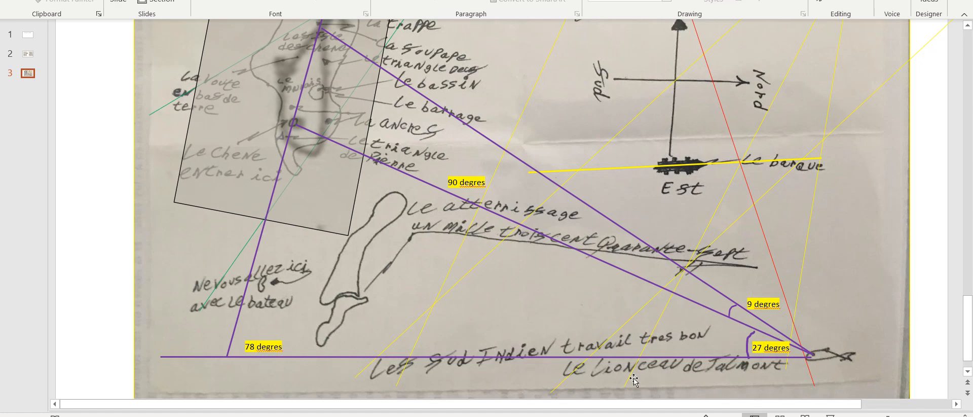
mouse_move(732, 360)
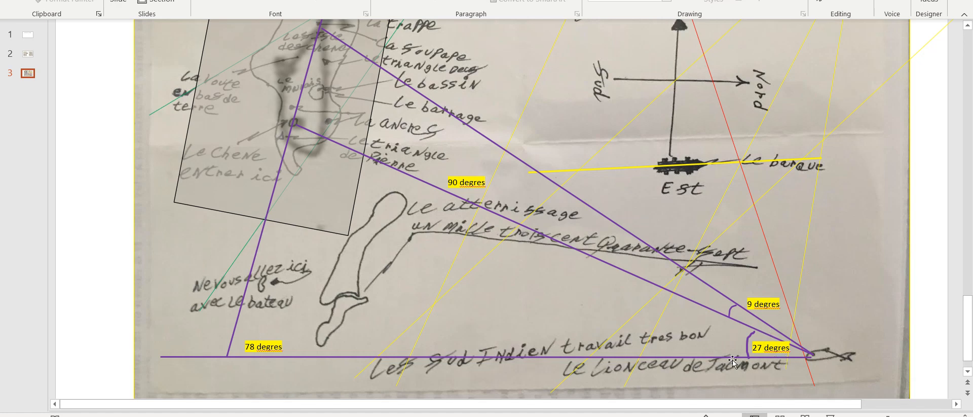
mouse_move(804, 345)
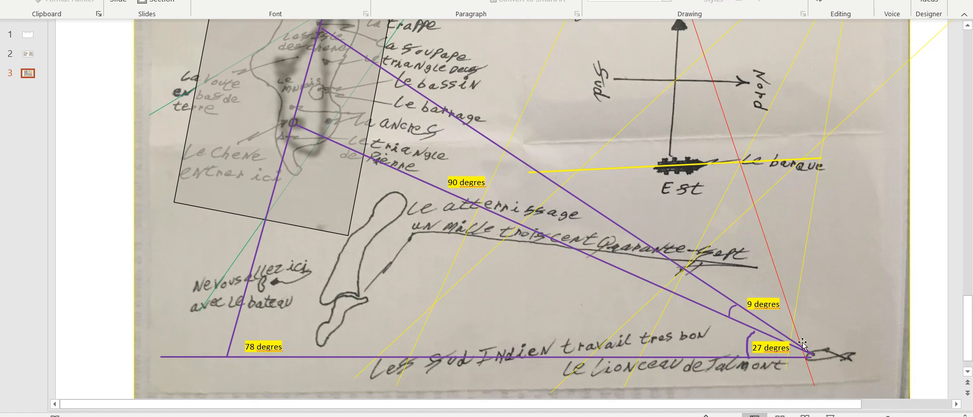
mouse_move(729, 309)
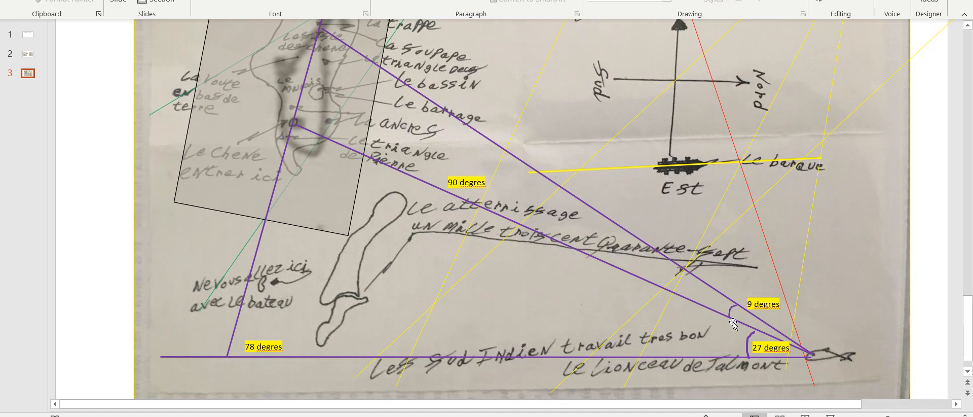
mouse_move(355, 130)
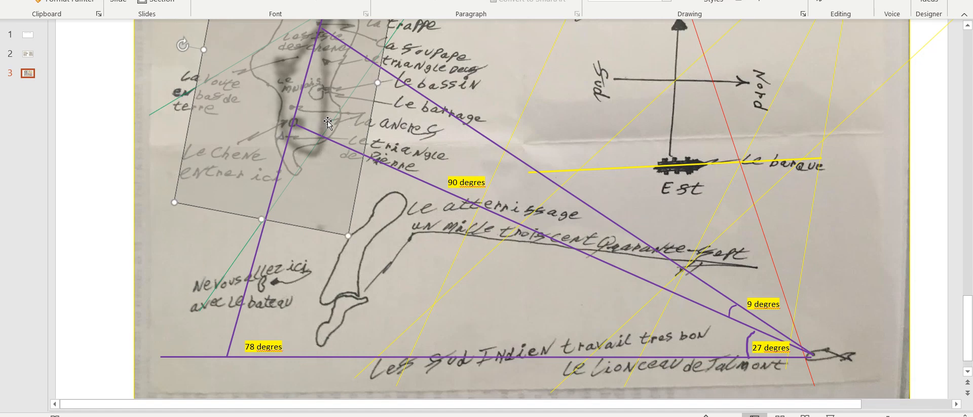
mouse_move(356, 118)
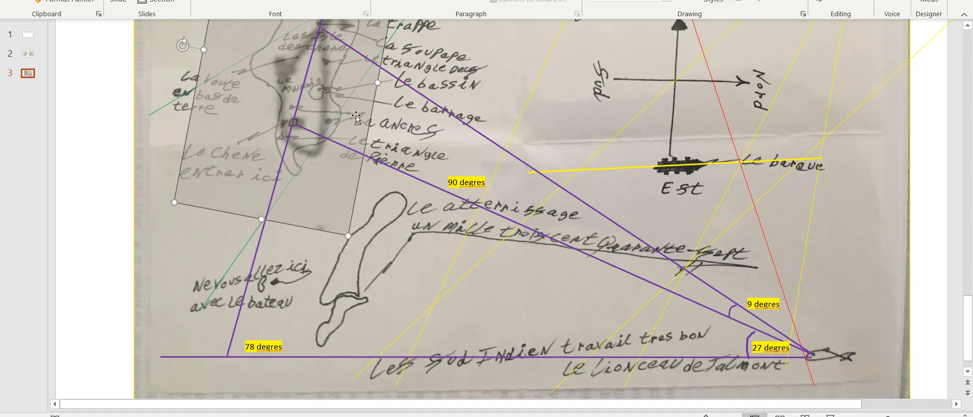
mouse_move(700, 262)
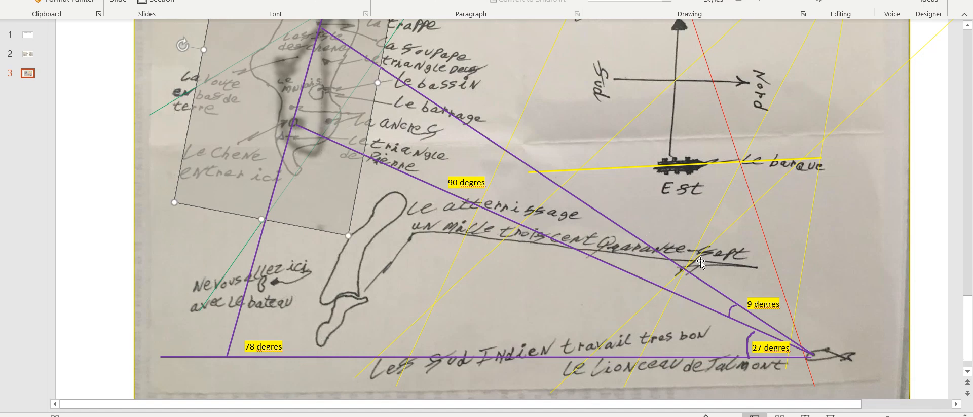
mouse_move(716, 280)
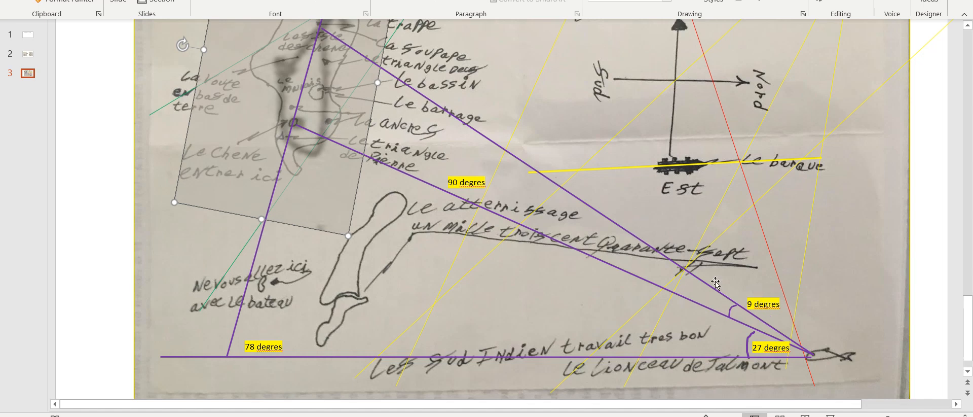
mouse_move(748, 312)
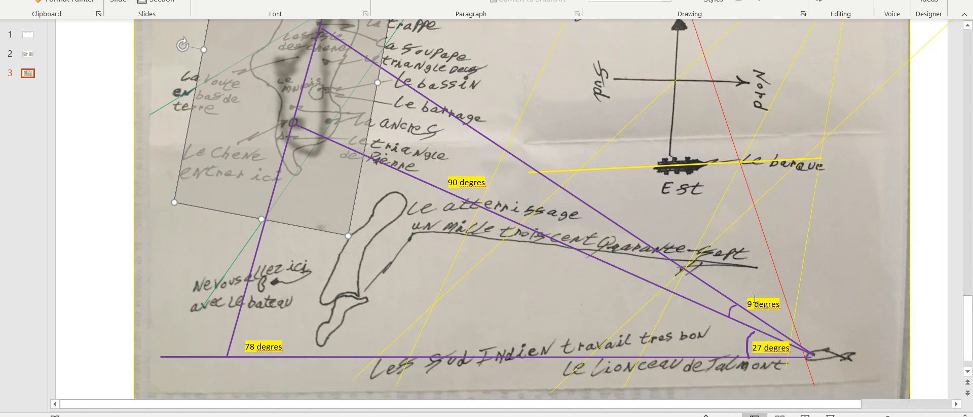
mouse_move(712, 356)
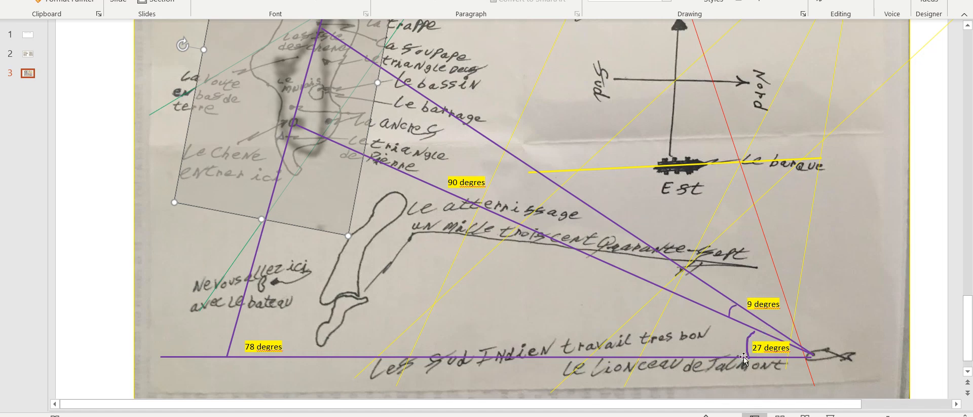
mouse_move(754, 356)
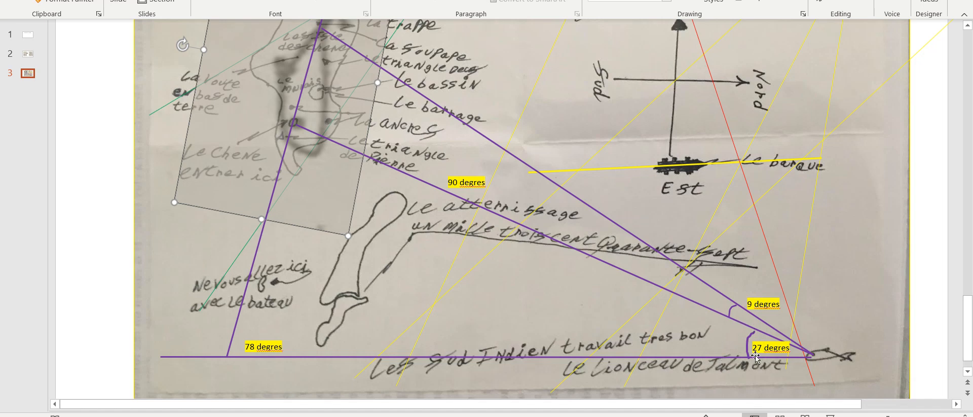
mouse_move(309, 317)
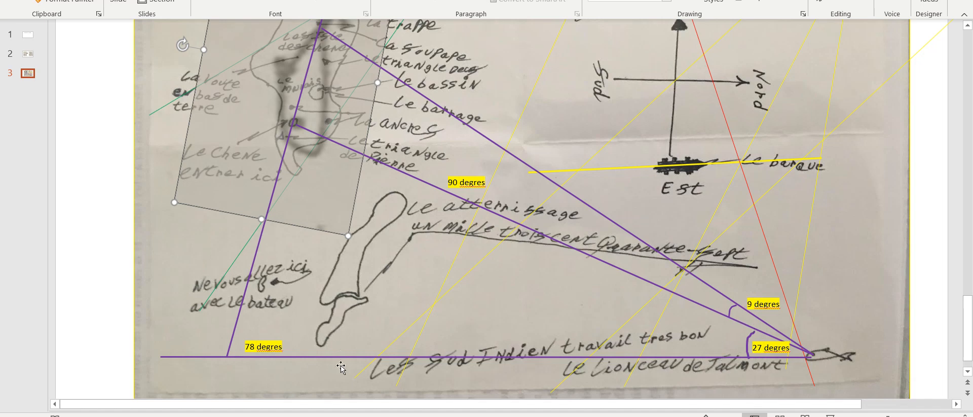
mouse_move(213, 346)
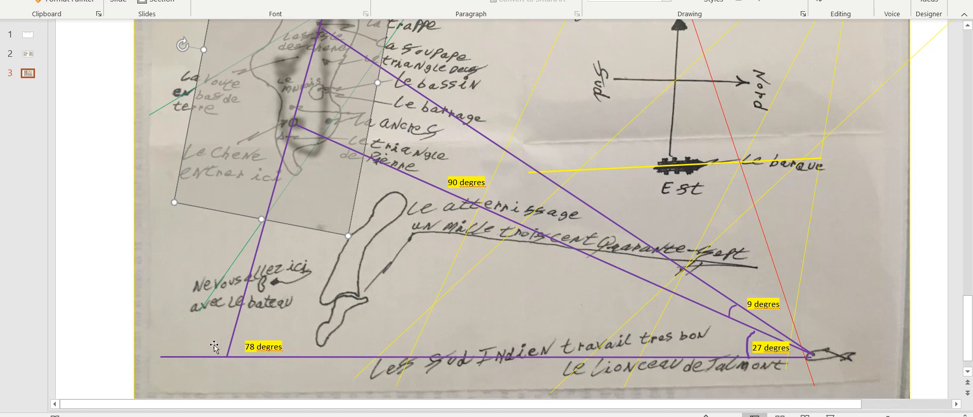
mouse_move(286, 358)
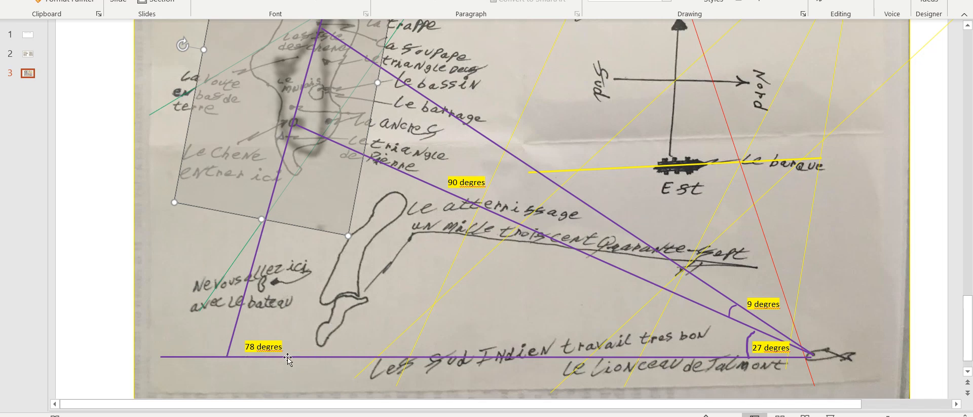
mouse_move(294, 342)
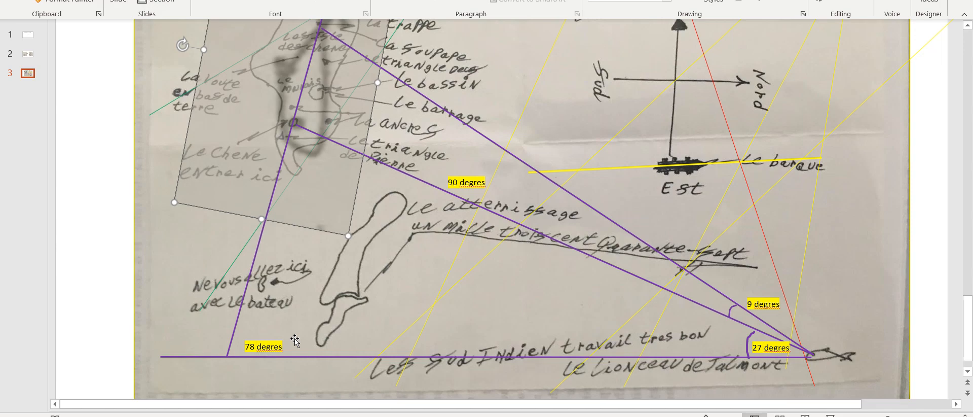
mouse_move(934, 336)
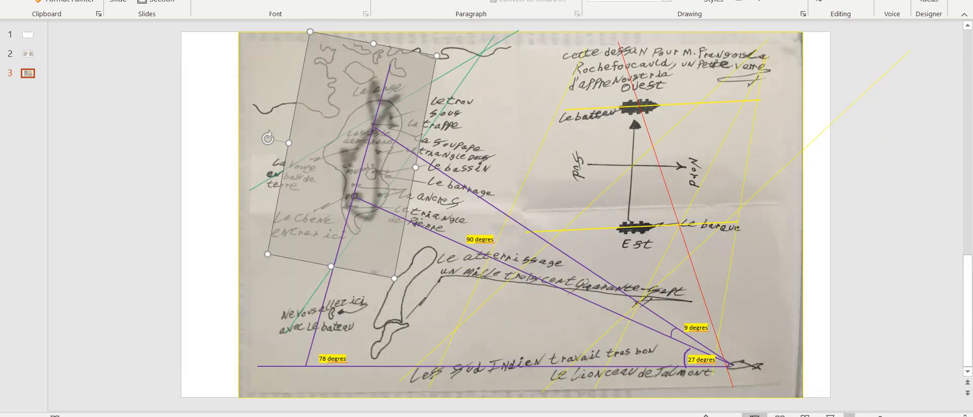
mouse_move(579, 62)
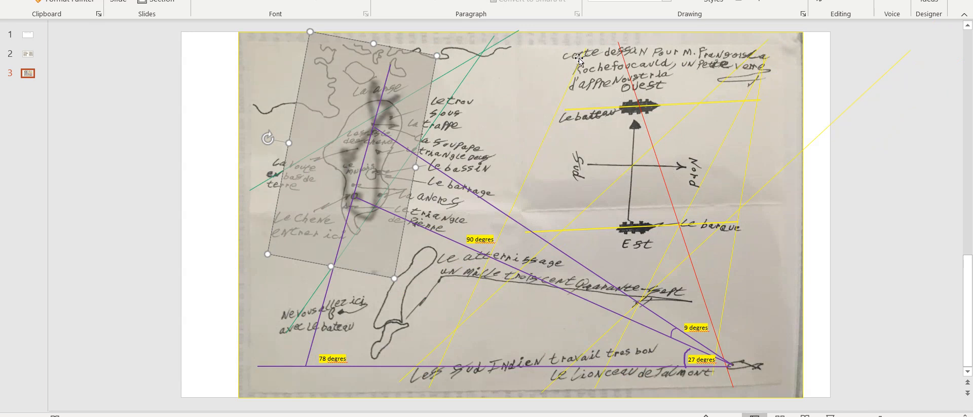
mouse_move(462, 323)
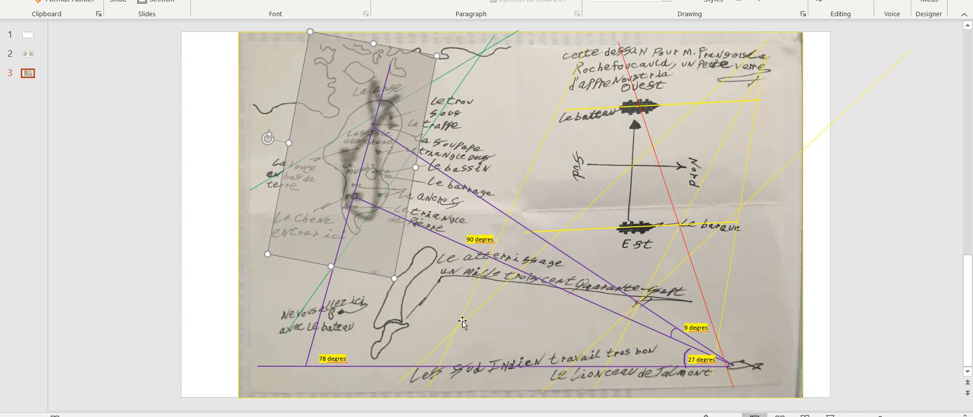
mouse_move(538, 150)
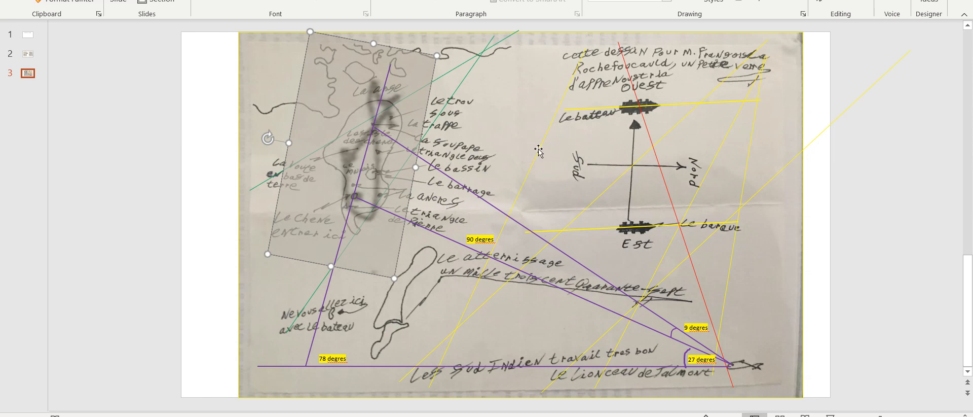
mouse_move(366, 222)
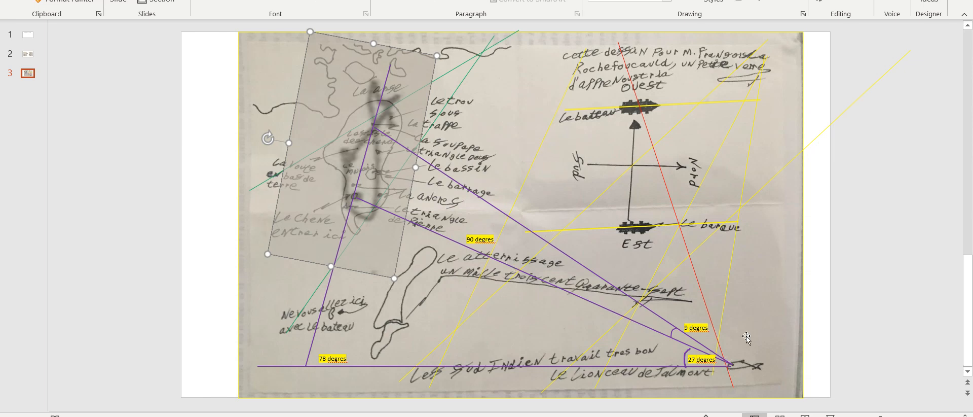
mouse_move(774, 280)
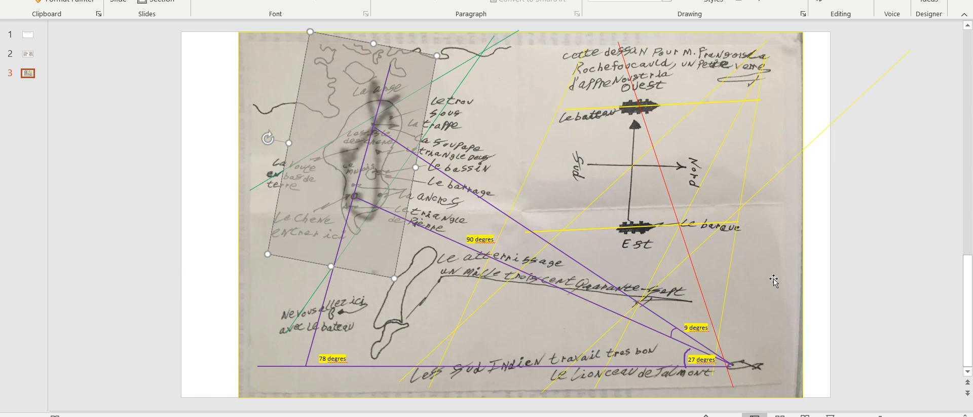
mouse_move(744, 323)
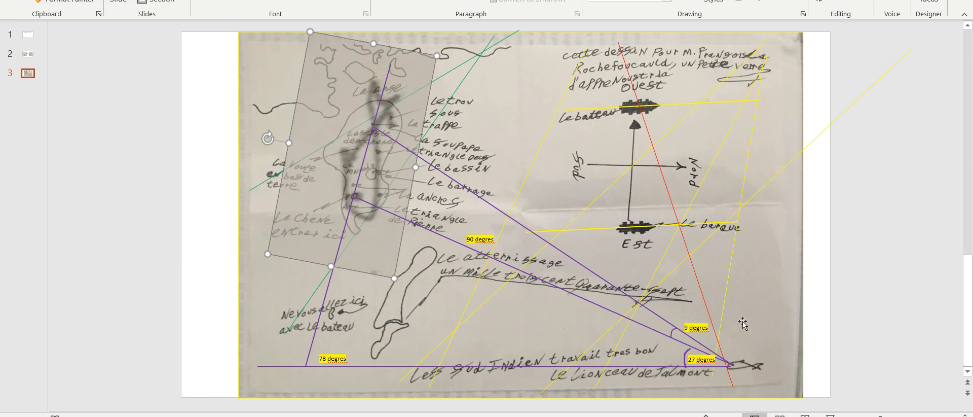
mouse_move(692, 318)
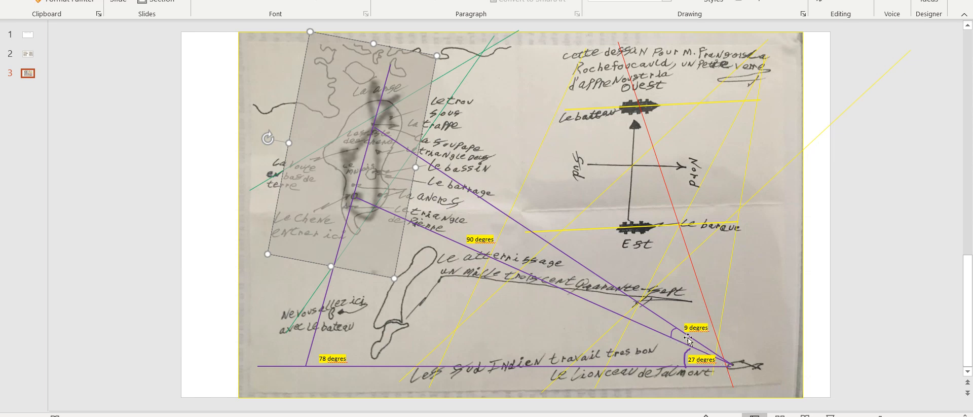
mouse_move(726, 363)
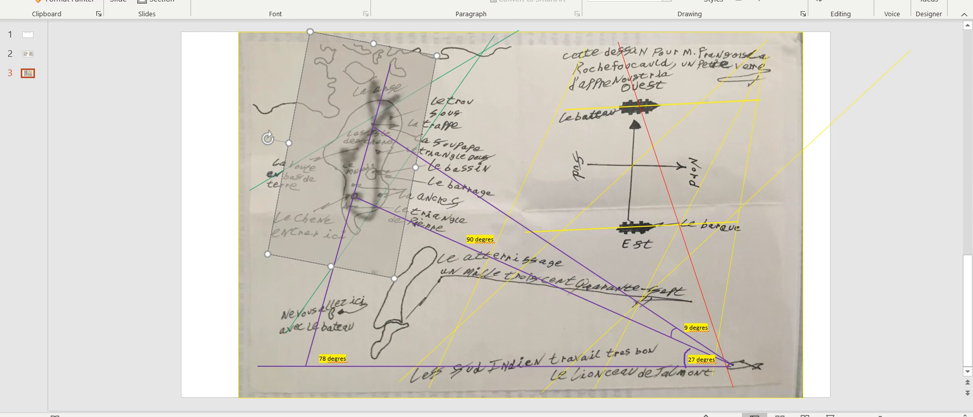
mouse_move(663, 303)
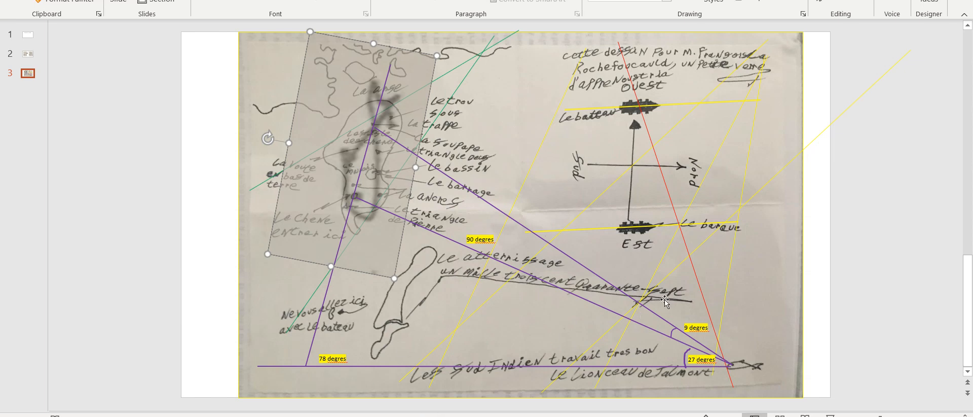
mouse_move(407, 87)
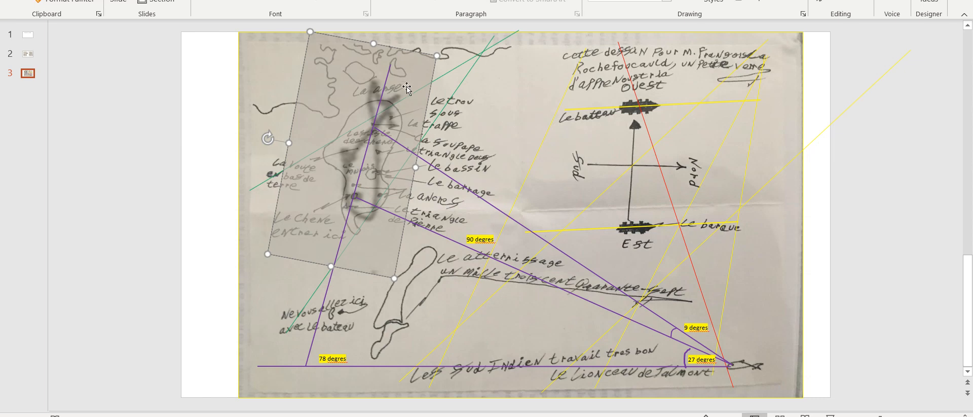
mouse_move(335, 304)
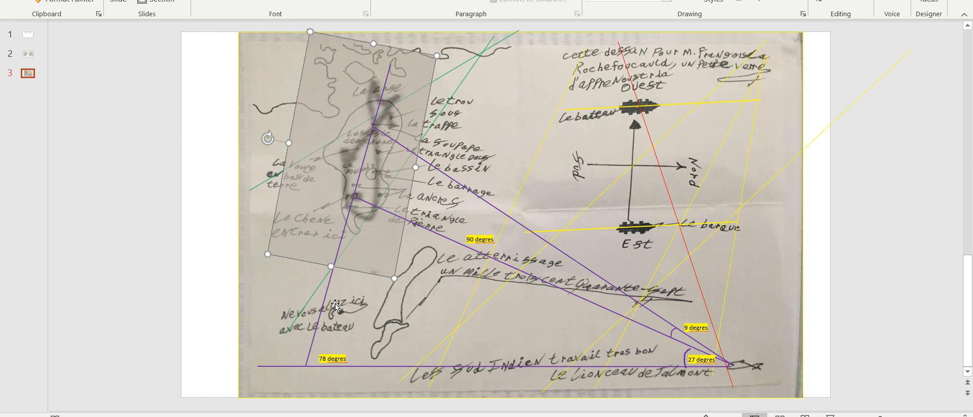
mouse_move(371, 138)
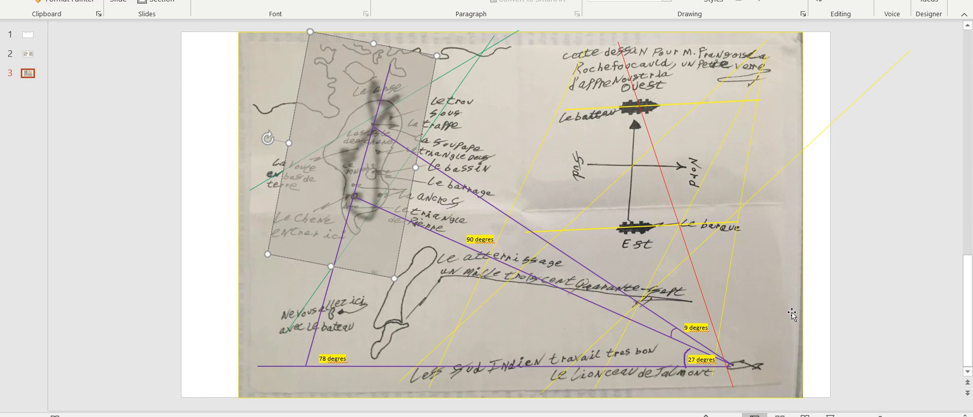
mouse_move(906, 319)
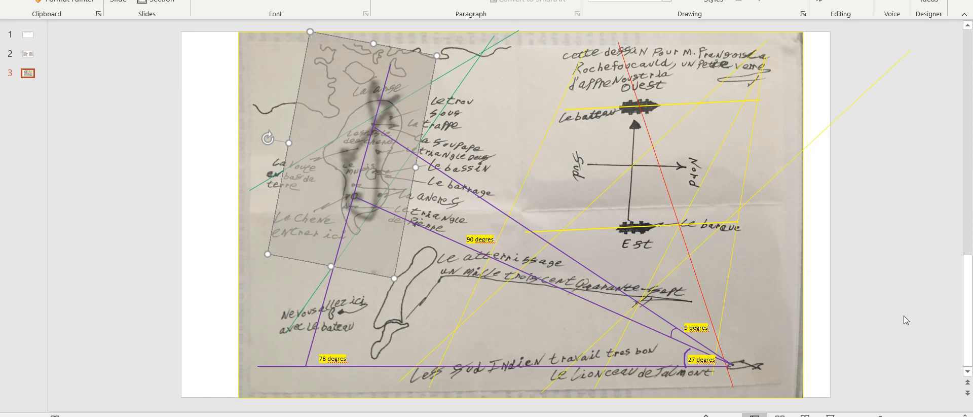
mouse_move(414, 194)
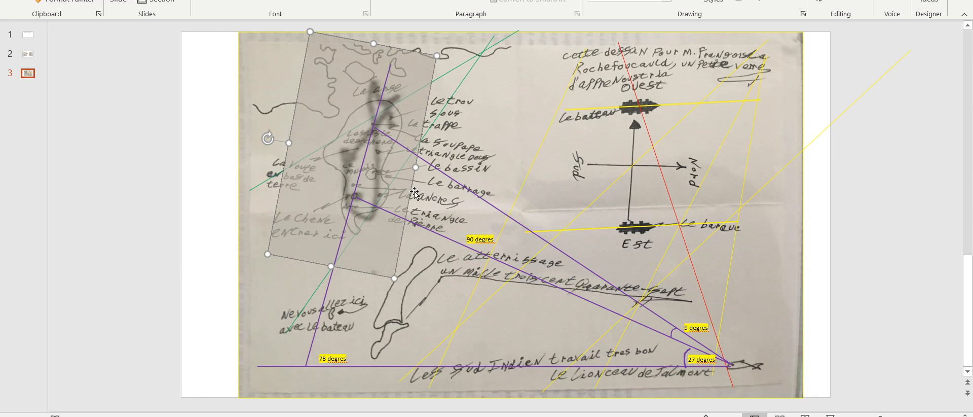
mouse_move(885, 326)
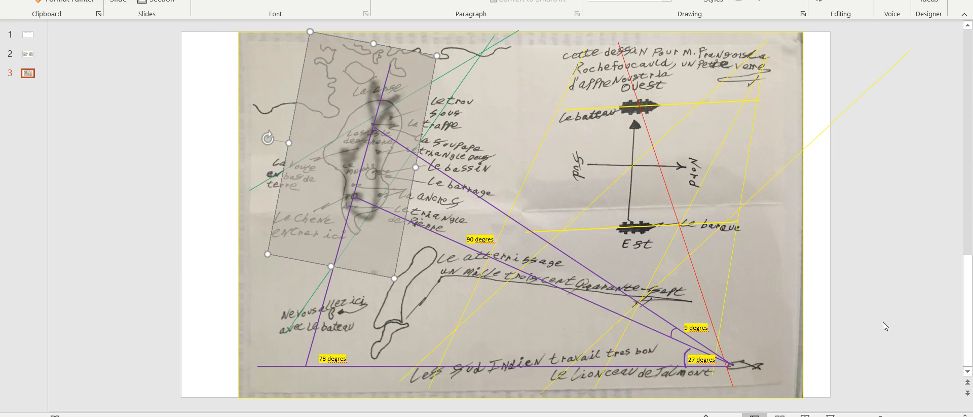
mouse_move(870, 328)
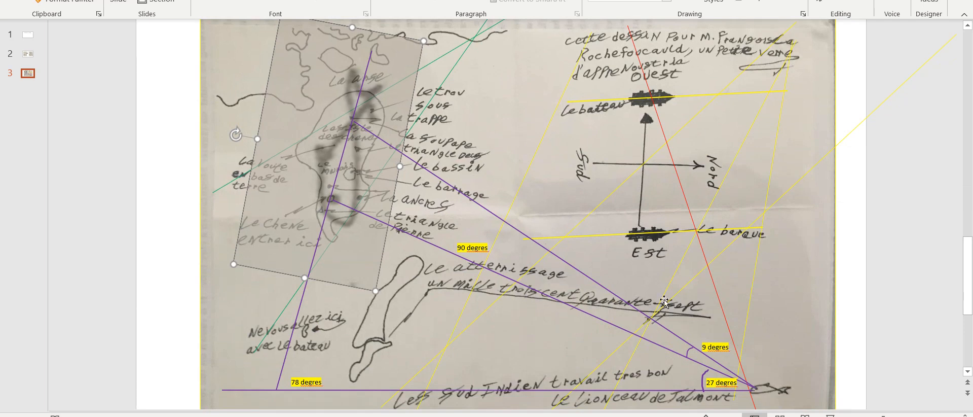
mouse_move(813, 42)
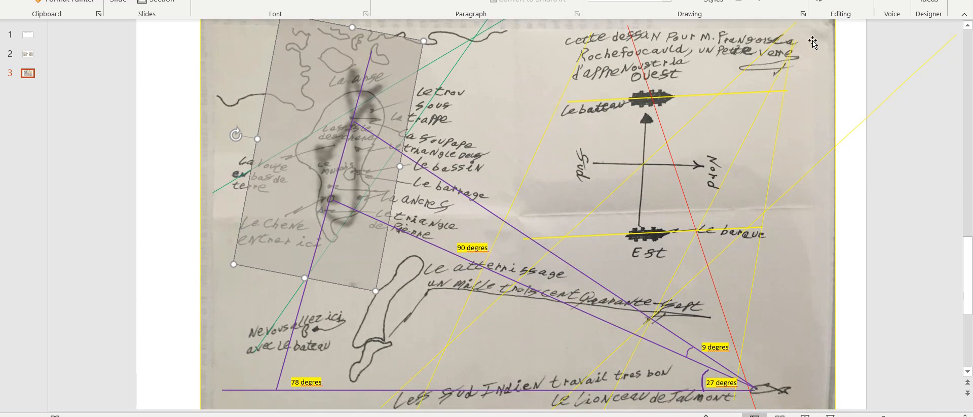
mouse_move(556, 405)
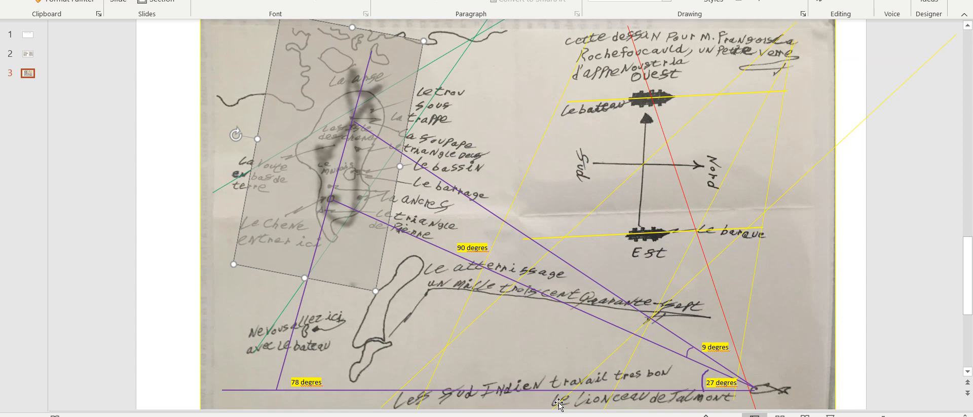
mouse_move(446, 194)
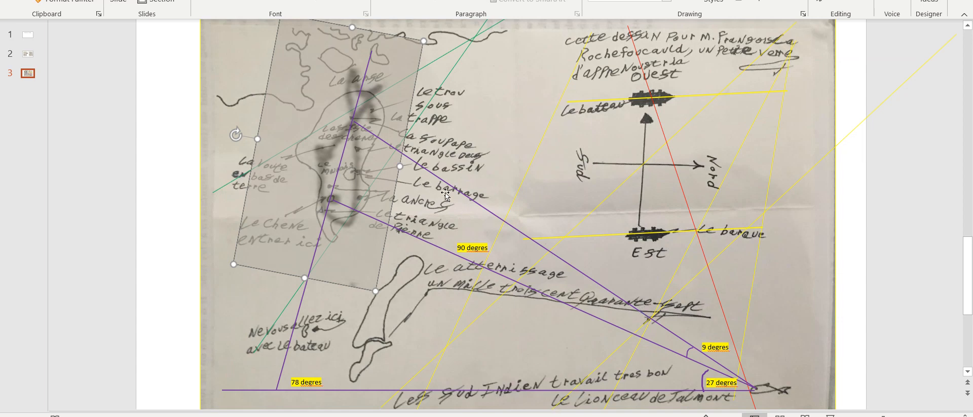
mouse_move(352, 123)
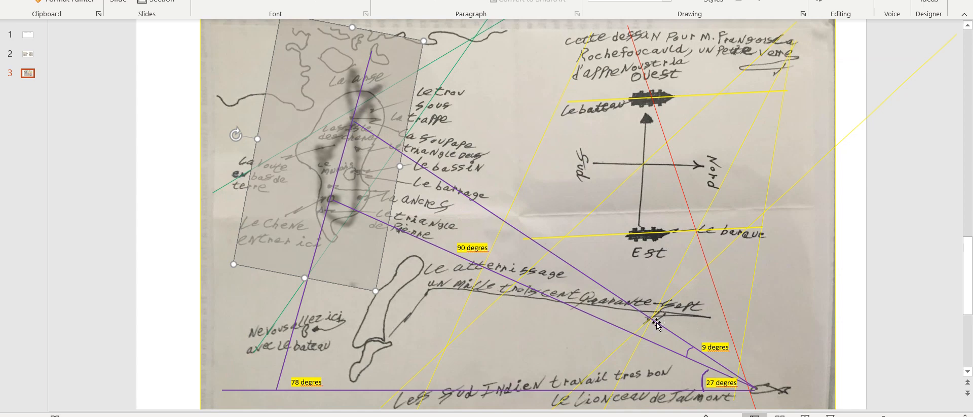
mouse_move(655, 320)
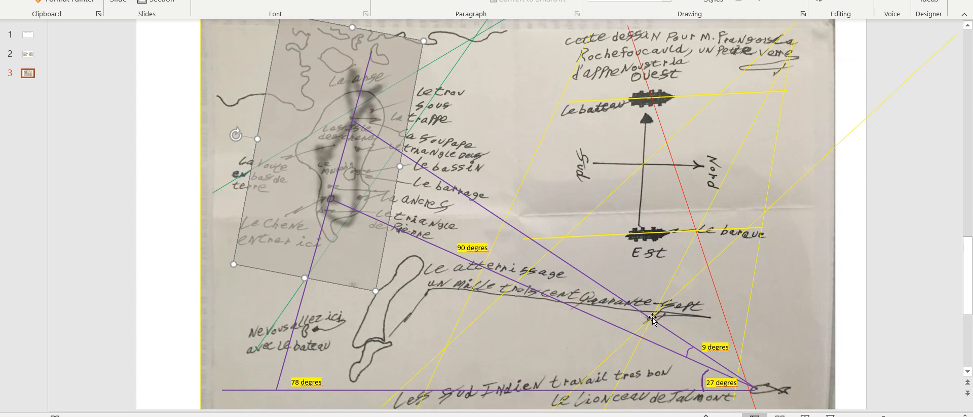
mouse_move(747, 373)
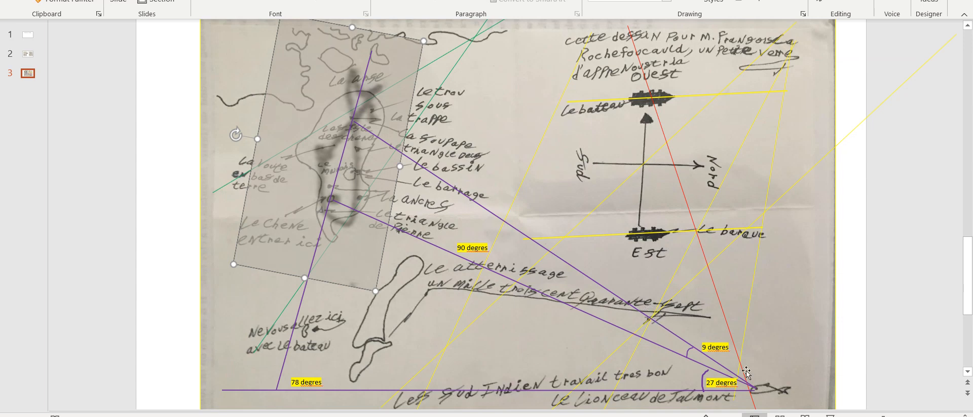
mouse_move(797, 374)
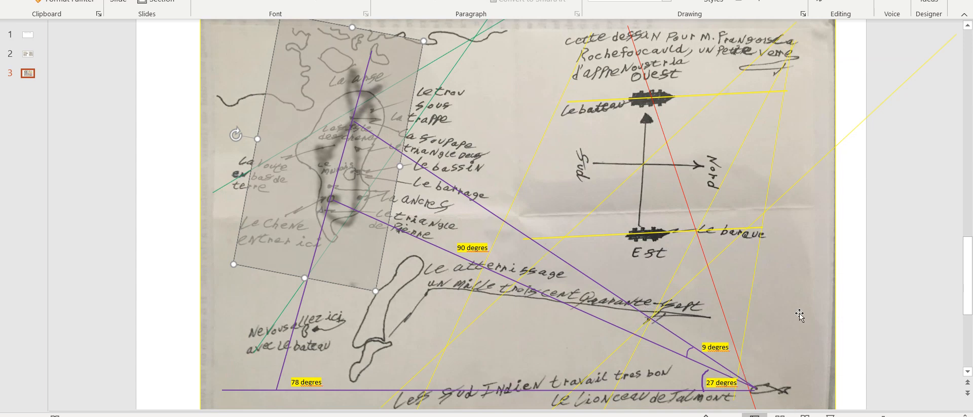
mouse_move(660, 354)
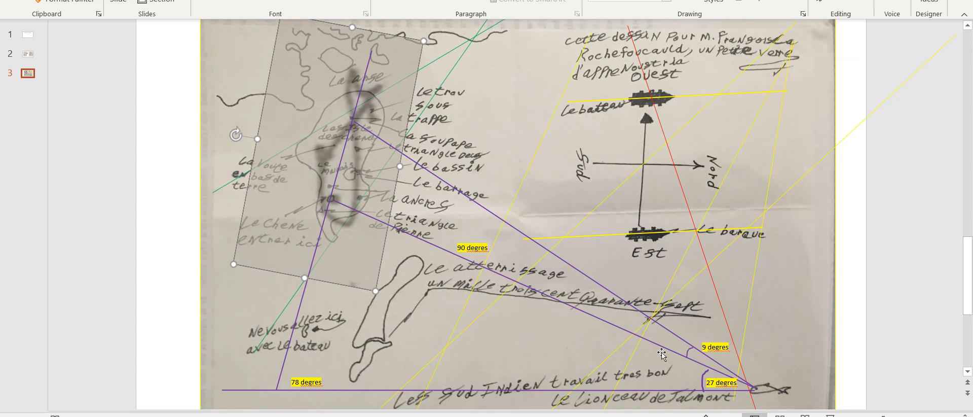
mouse_move(71, 370)
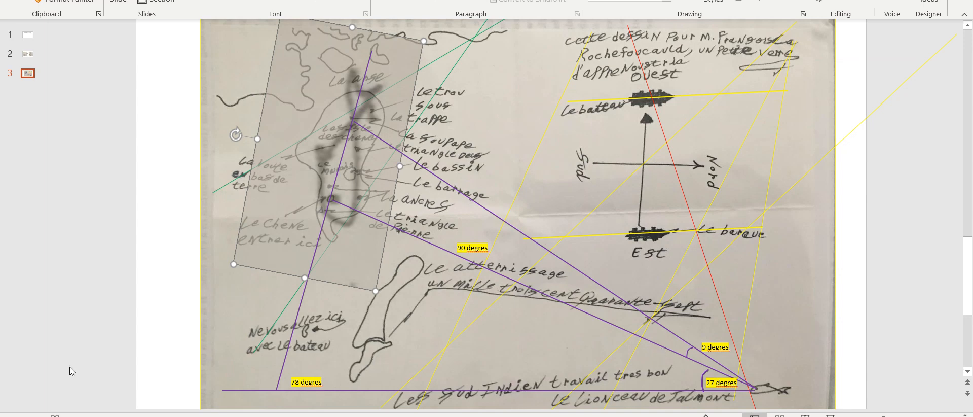